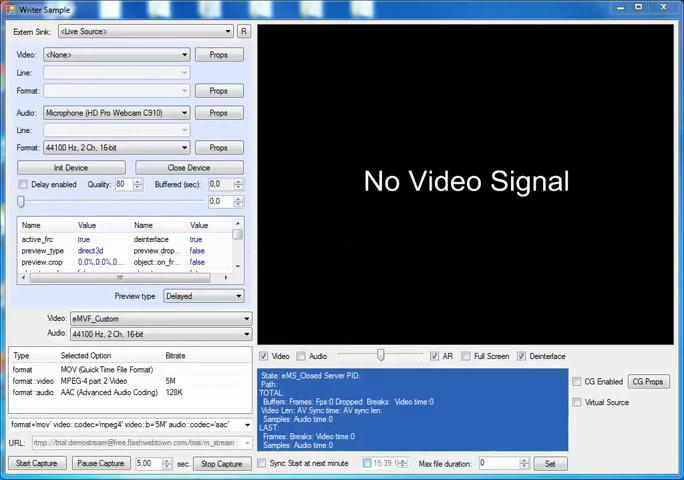
{"action": "mouse_move", "coordinate": [272, 83]}
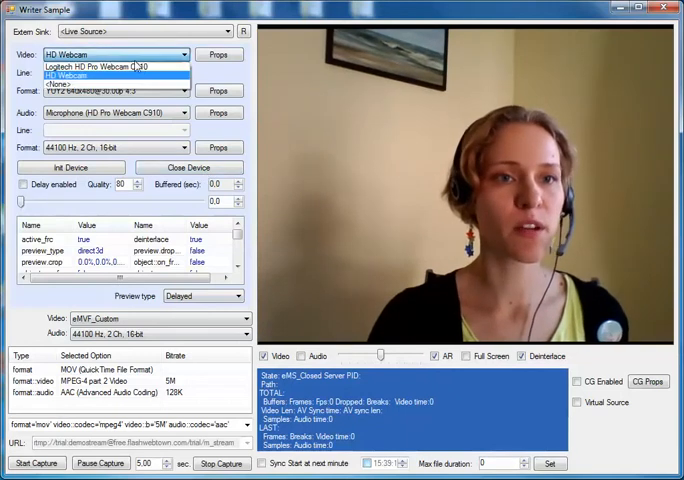
Step: Preview the Logitech HD Pro Webcam C910 pool-table feed, then reselect HD Webcam
{"action": "left_click", "coordinate": [95, 66]}
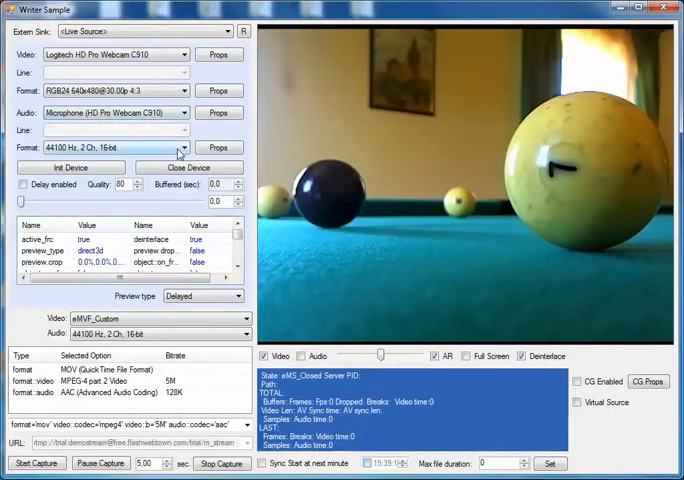
{"action": "left_click", "coordinate": [183, 147]}
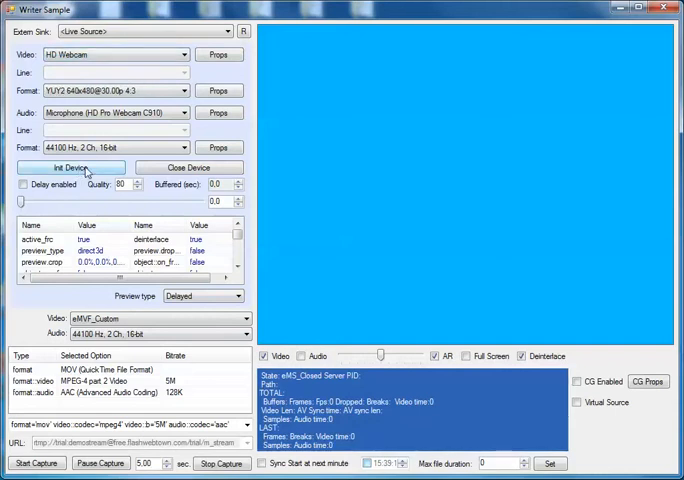
Step: Initialize HD Webcam twice, turning on delay buffering with a Live preview
{"action": "left_click", "coordinate": [71, 167]}
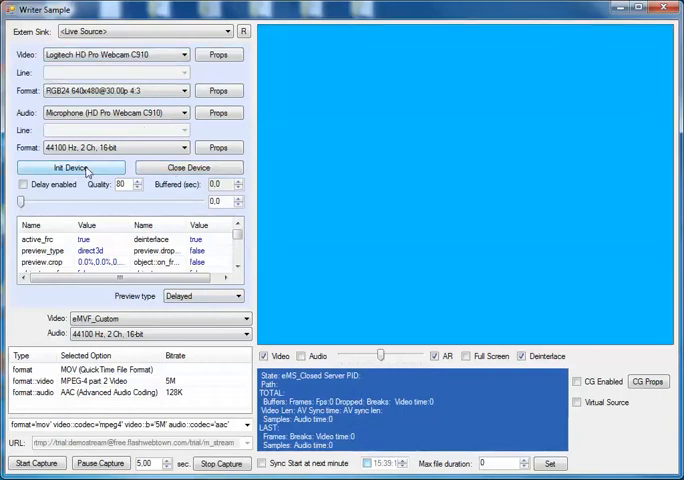
{"action": "left_click", "coordinate": [69, 167]}
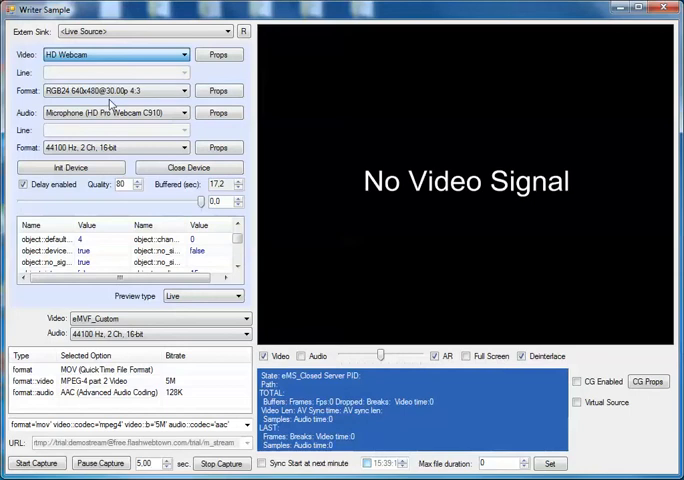
Step: Initialize HD Webcam in YUY2 640x480 and set the Delayed preview to 21 seconds
{"action": "left_click", "coordinate": [70, 167]}
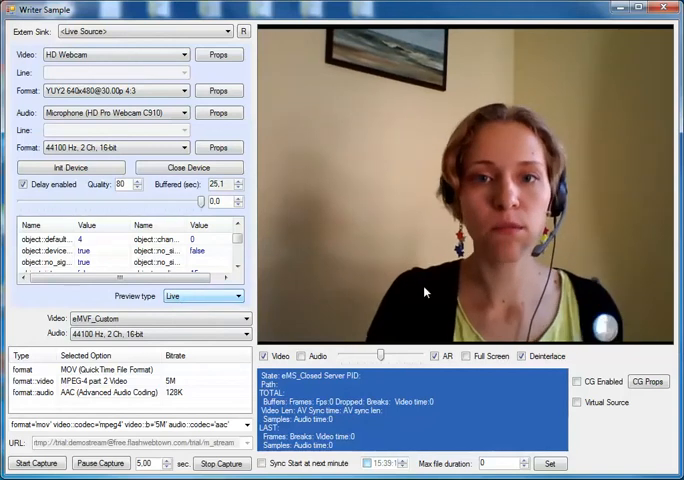
{"action": "left_click", "coordinate": [238, 296]}
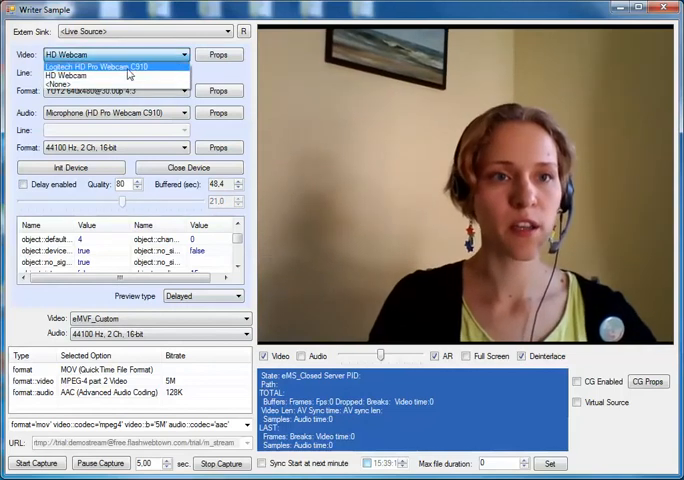
Step: Select Logitech HD Pro Webcam C910 and initialize it to show the pool-table feed
{"action": "left_click", "coordinate": [110, 66]}
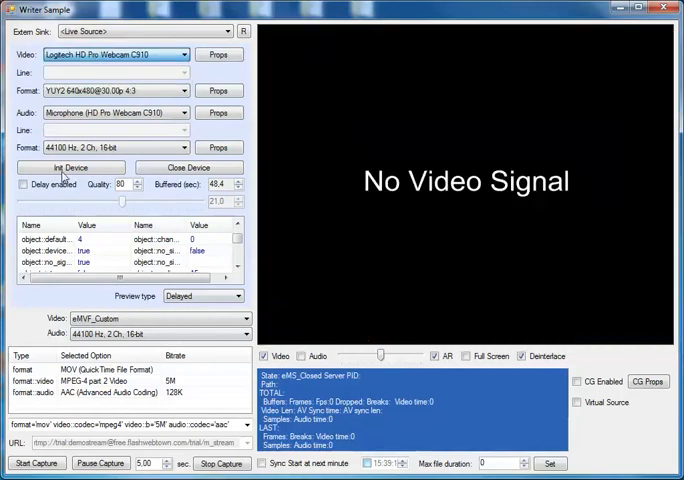
{"action": "left_click", "coordinate": [69, 167]}
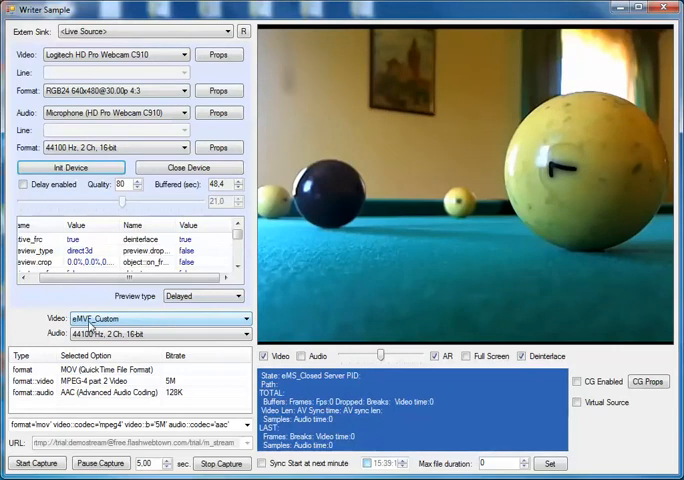
{"action": "mouse_move", "coordinate": [152, 326]}
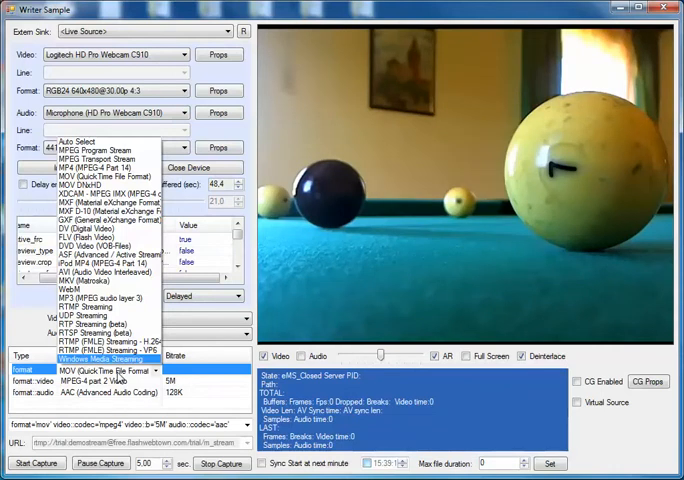
Step: Open the output container format list, confirming MOV (QuickTime) output
{"action": "left_click", "coordinate": [100, 370]}
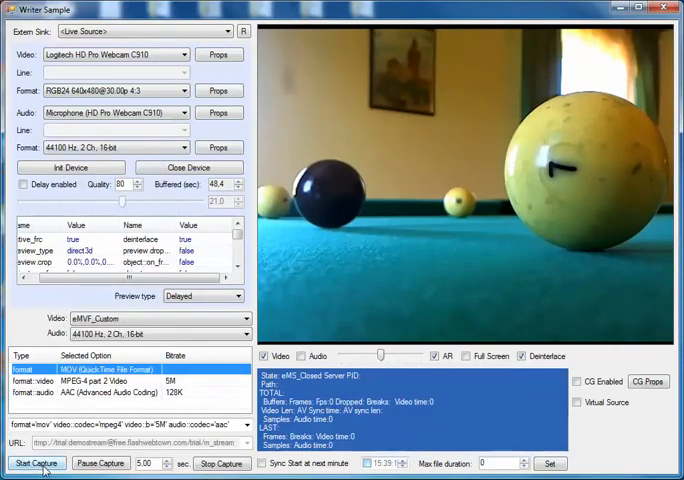
Step: Start a capture, opening the Save As dialog for the MOV file on D:
{"action": "left_click", "coordinate": [37, 463]}
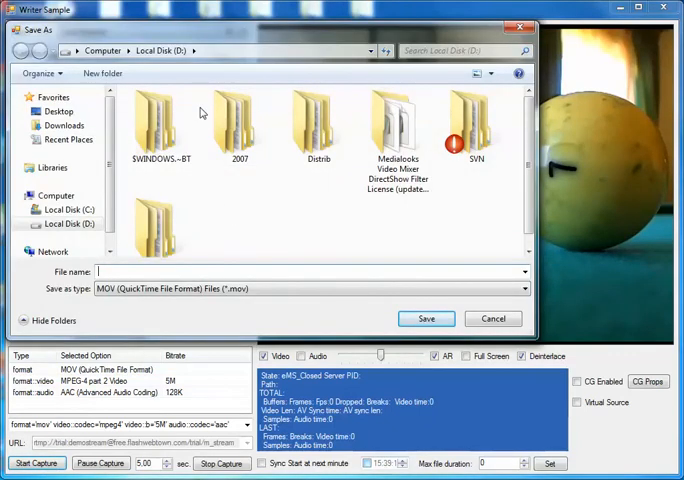
{"action": "mouse_move", "coordinate": [304, 261]}
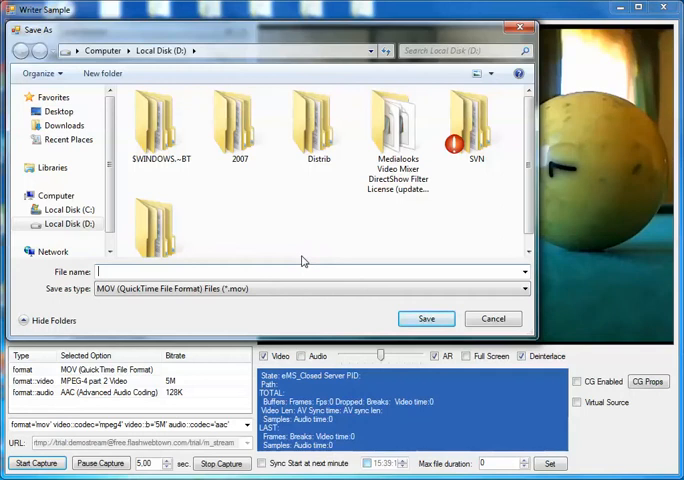
{"action": "mouse_move", "coordinate": [491, 319]}
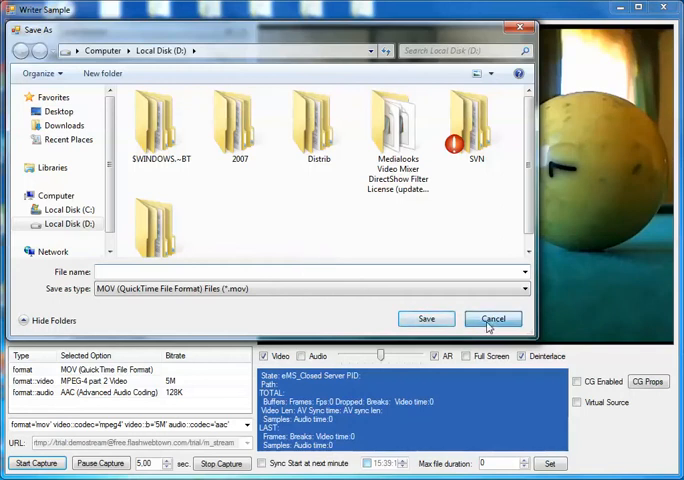
Step: Cancel the save dialog and enable the 15:39 scheduled start time
{"action": "left_click", "coordinate": [493, 318]}
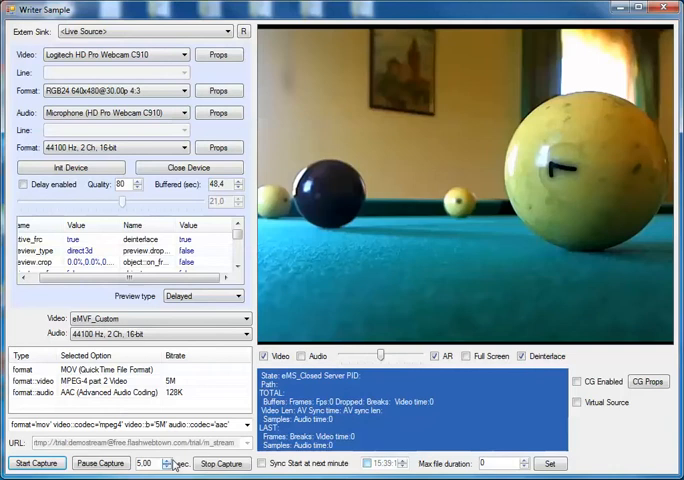
{"action": "left_click", "coordinate": [221, 463]}
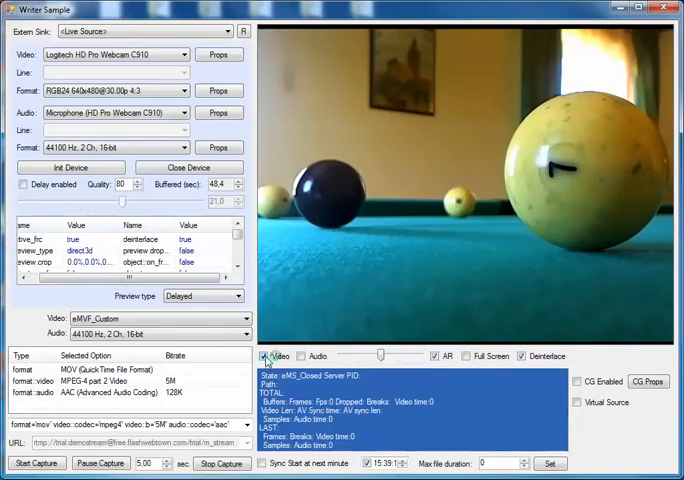
{"action": "left_click", "coordinate": [302, 356]}
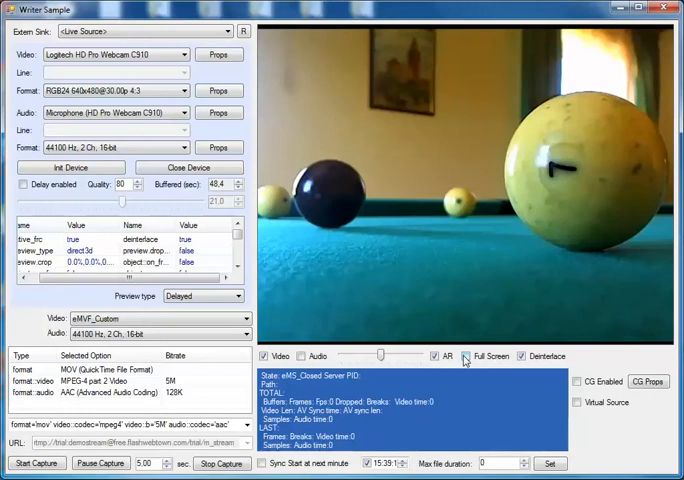
{"action": "left_click", "coordinate": [521, 356]}
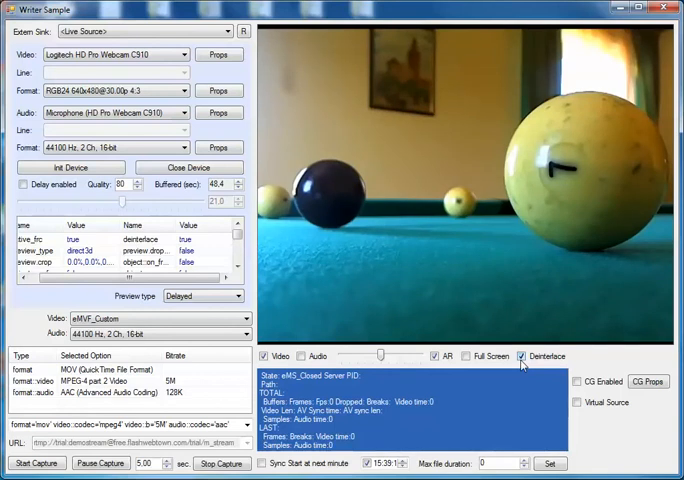
{"action": "left_click", "coordinate": [519, 356]}
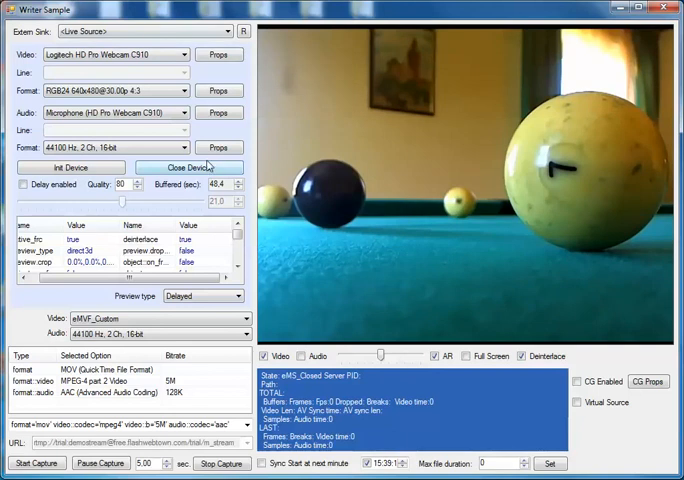
Step: Close the Logitech device and initialize HD Webcam for its live YUY2 presenter feed
{"action": "left_click", "coordinate": [186, 54]}
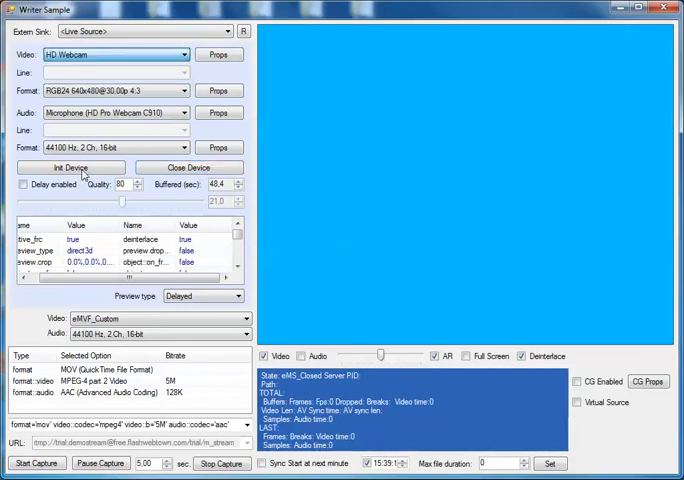
{"action": "left_click", "coordinate": [70, 167]}
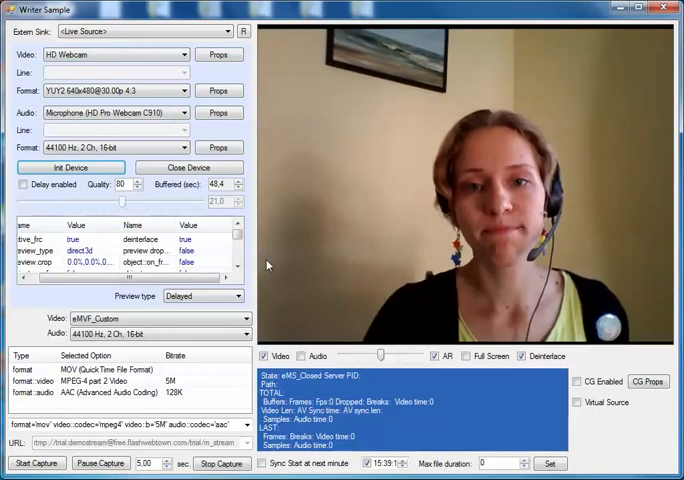